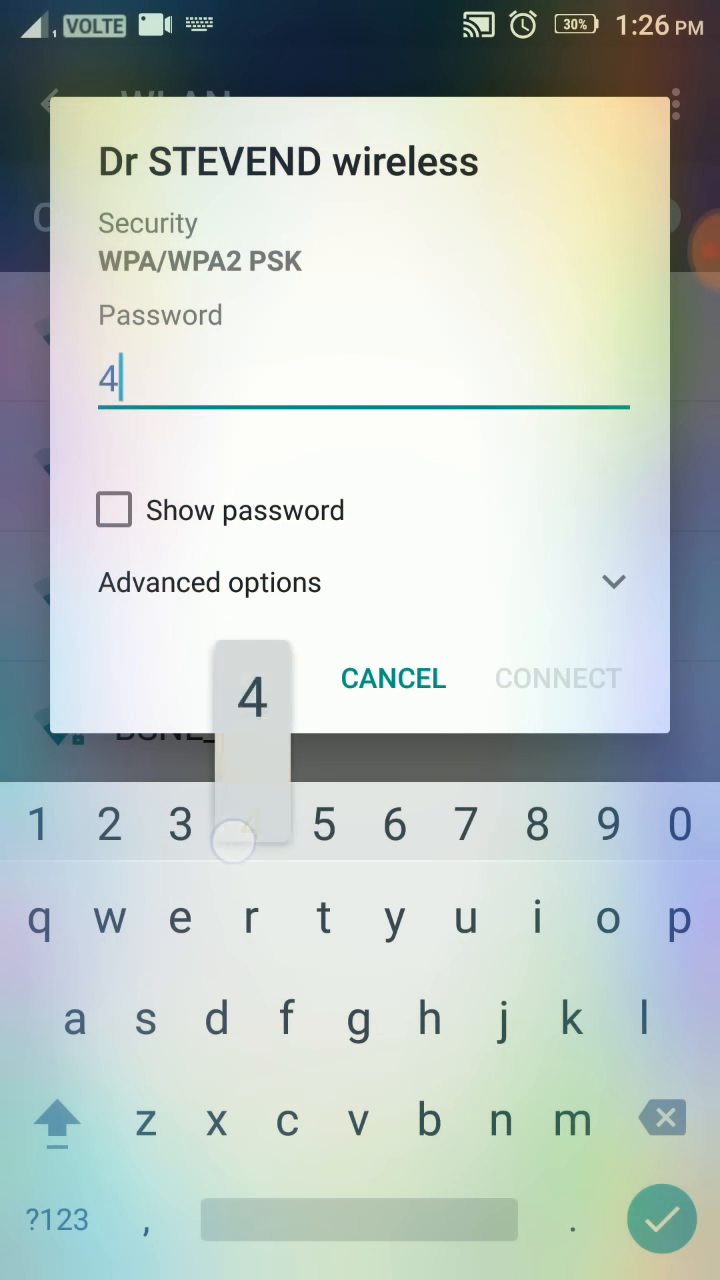
Enter the Dr STEVEND wireless password and bring up its network options.
{"action": "left_click", "coordinate": [536, 824]}
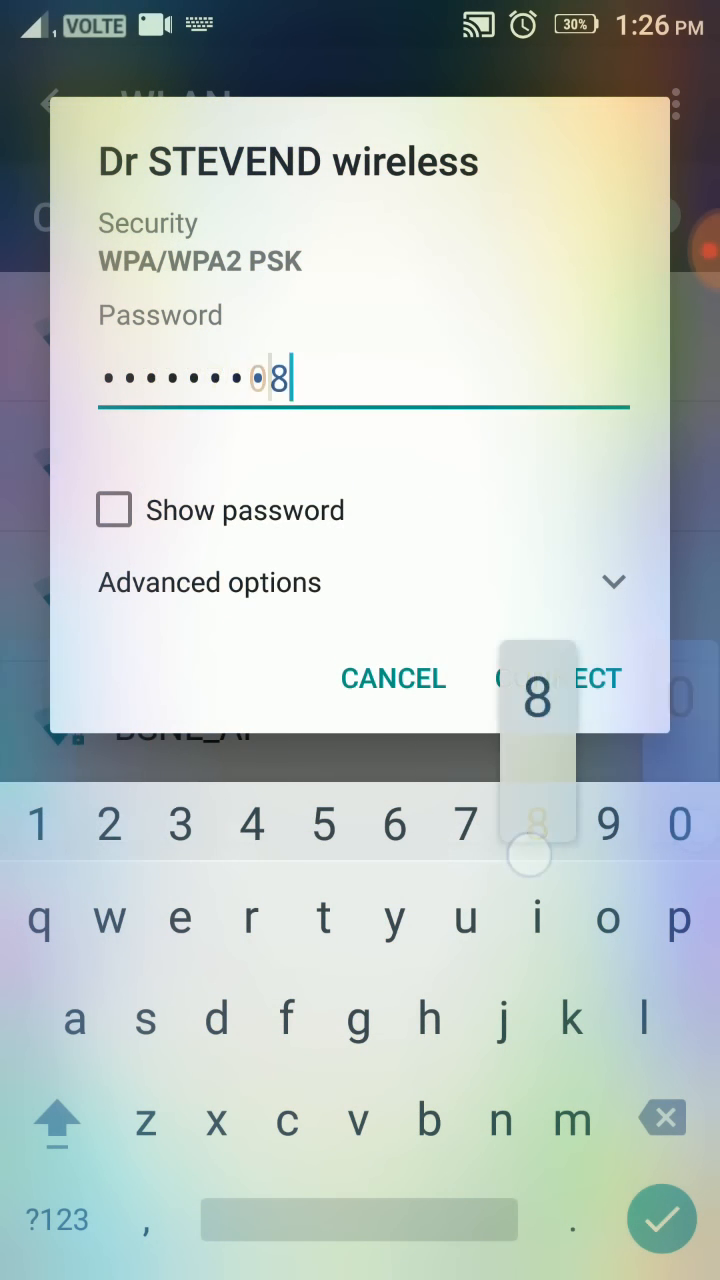
{"action": "left_click", "coordinate": [564, 678]}
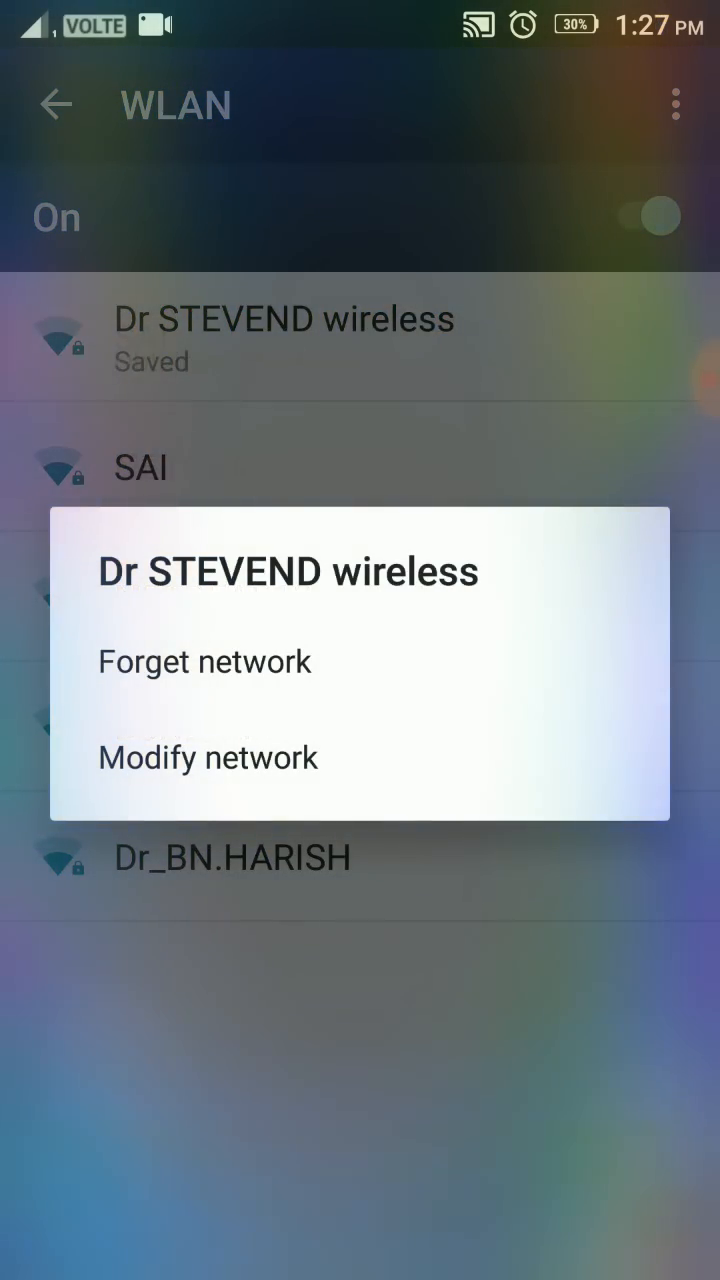
Modify the network to Static IP with address 192.168.1.12 and gateway 192.168.1.1.
{"action": "left_click", "coordinate": [208, 756]}
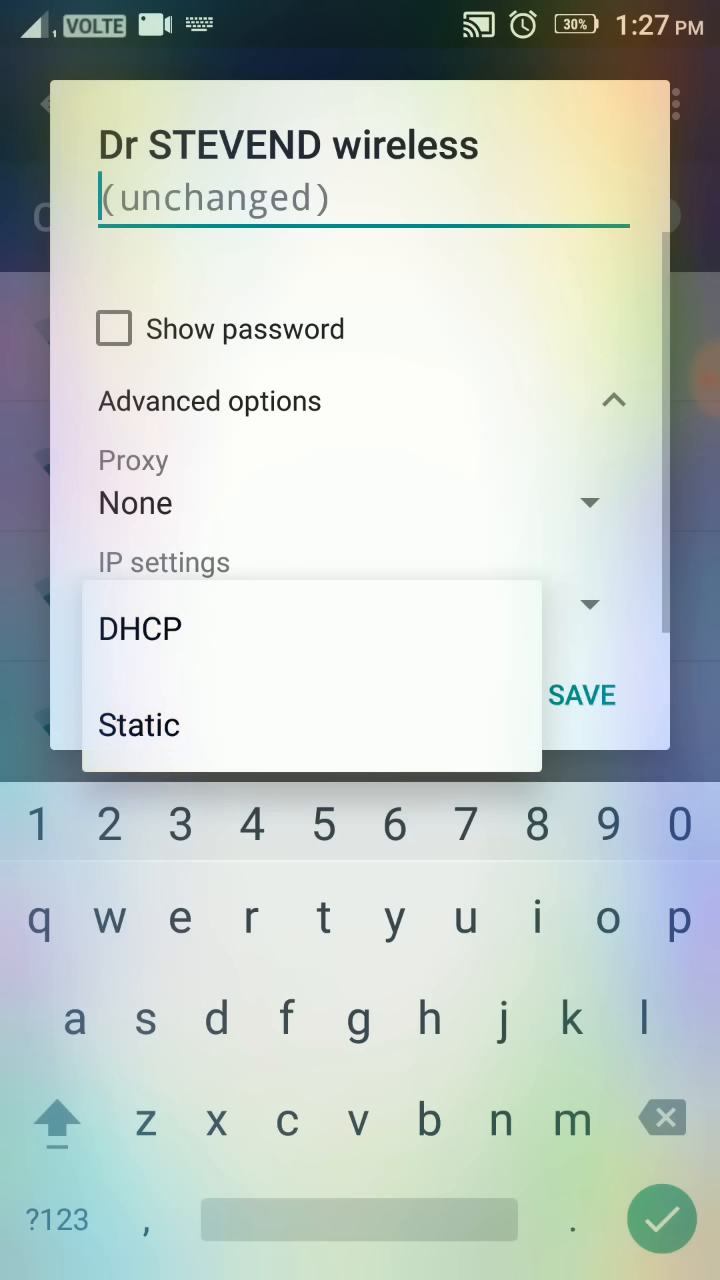
{"action": "left_click", "coordinate": [138, 724]}
{"action": "type", "text": "192.168.1.12"}
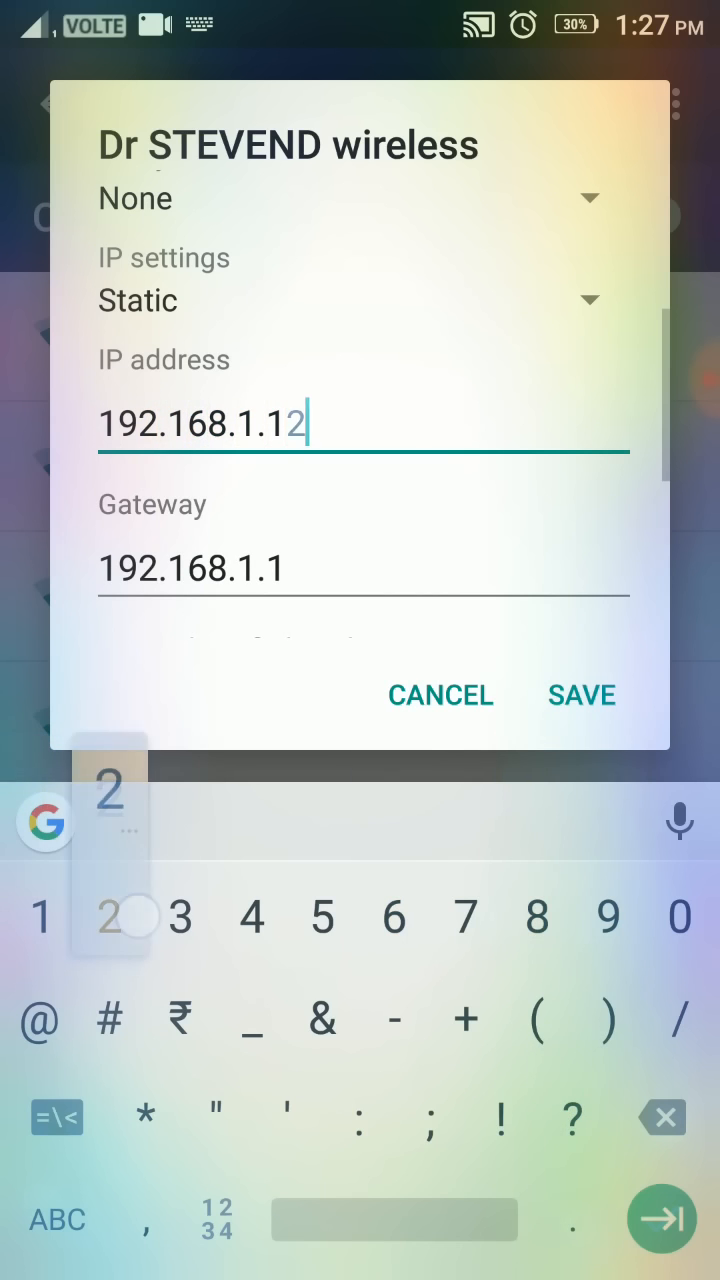
Save prefix length 24 with DNS 8.8.8.8 and 8.8.4.4 so the network reconnects.
{"action": "type", "text": "4"}
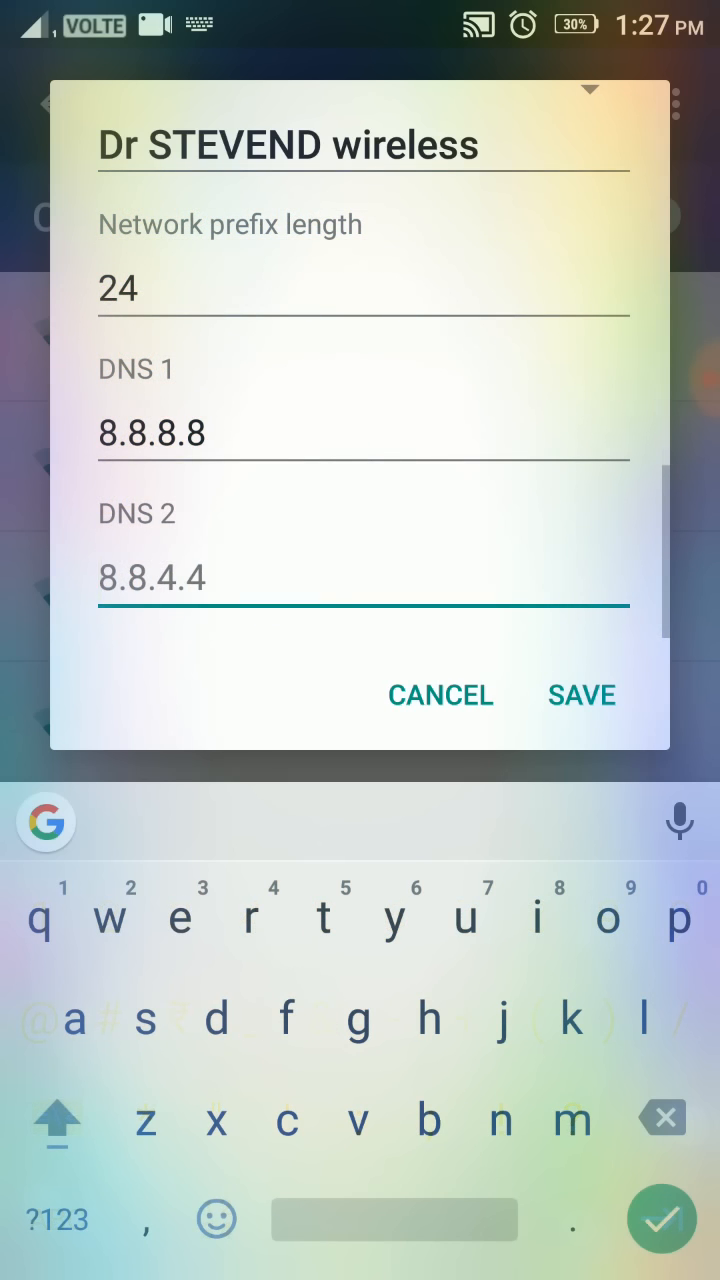
{"action": "left_click", "coordinate": [56, 1220]}
{"action": "type", "text": "8.8.4.4"}
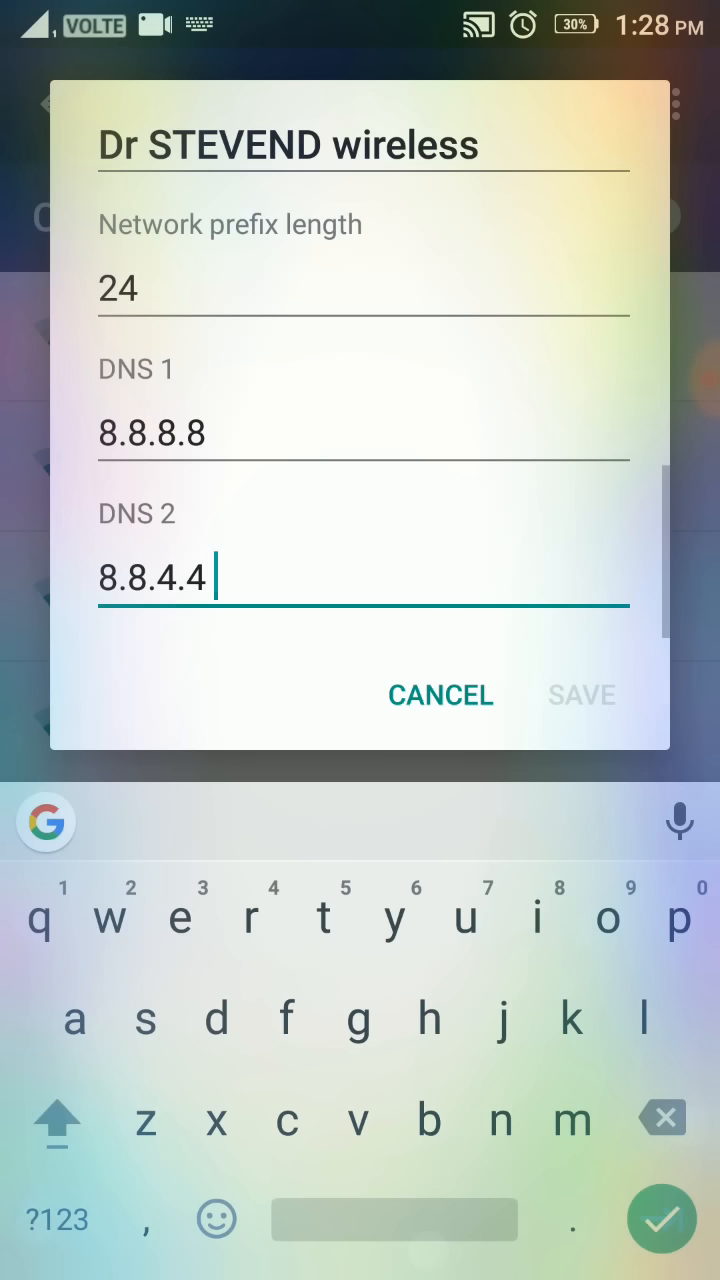
{"action": "scroll", "scroll_direction": "up", "scroll_amount": 3}
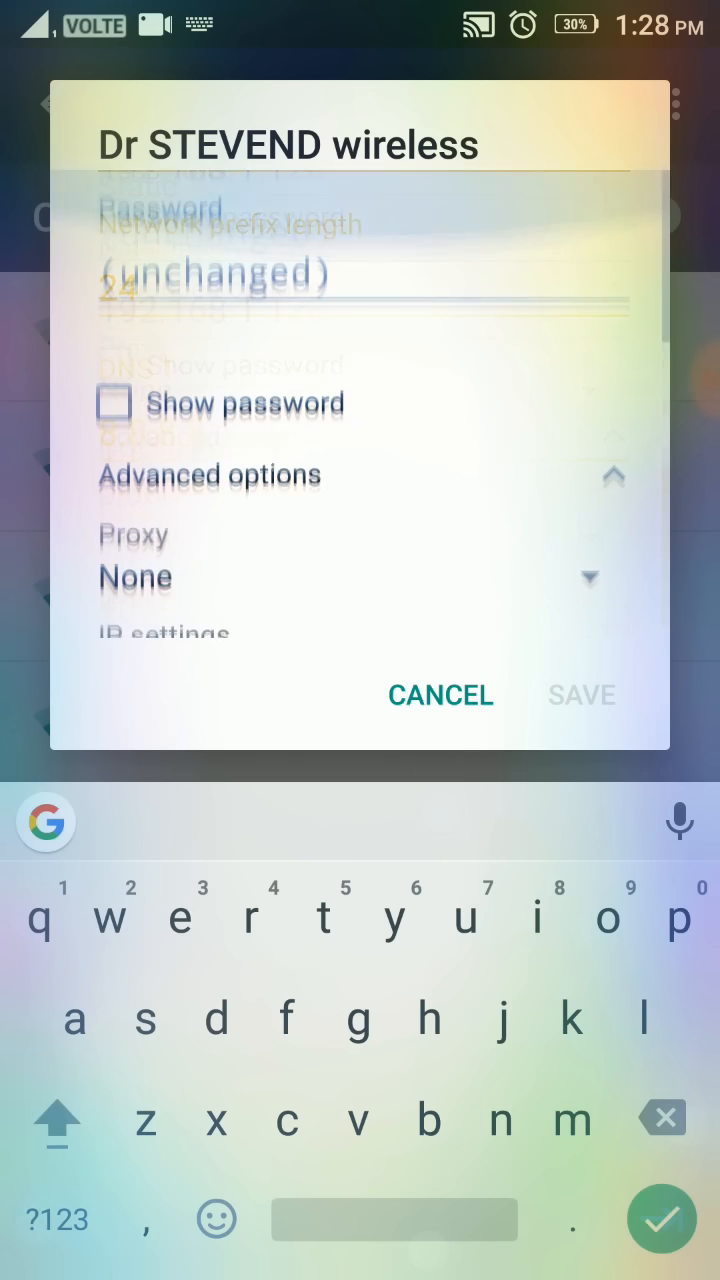
{"action": "scroll", "scroll_direction": "down", "scroll_amount": 3}
{"action": "type", "text": "8.8.4.4"}
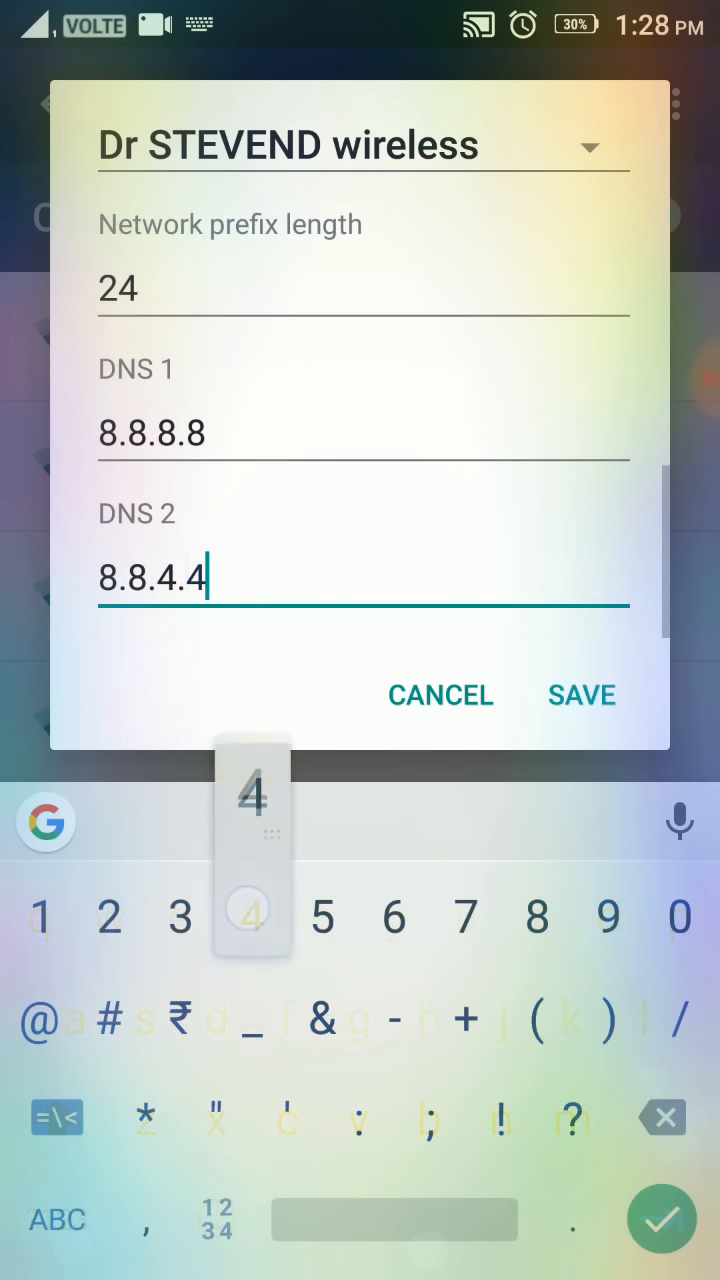
{"action": "left_click", "coordinate": [580, 696]}
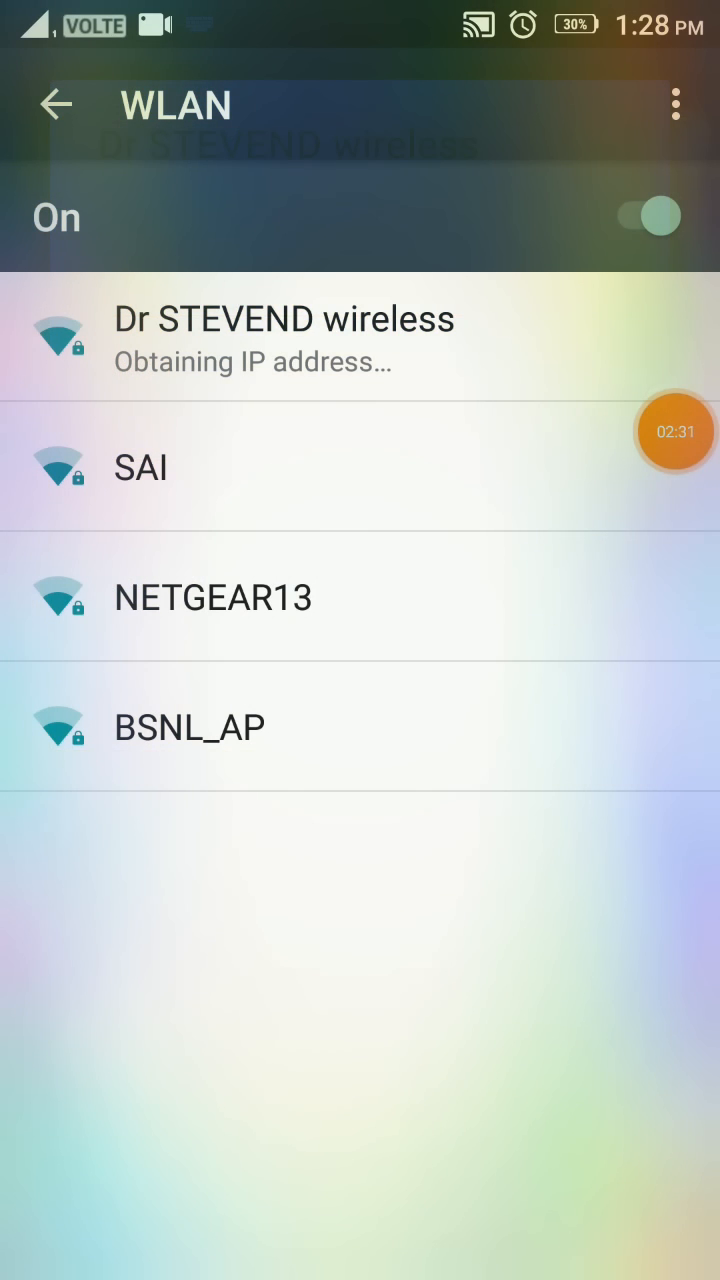
Search for 'wfi' in Chrome, then return to the app drawer.
{"action": "left_click", "coordinate": [648, 216]}
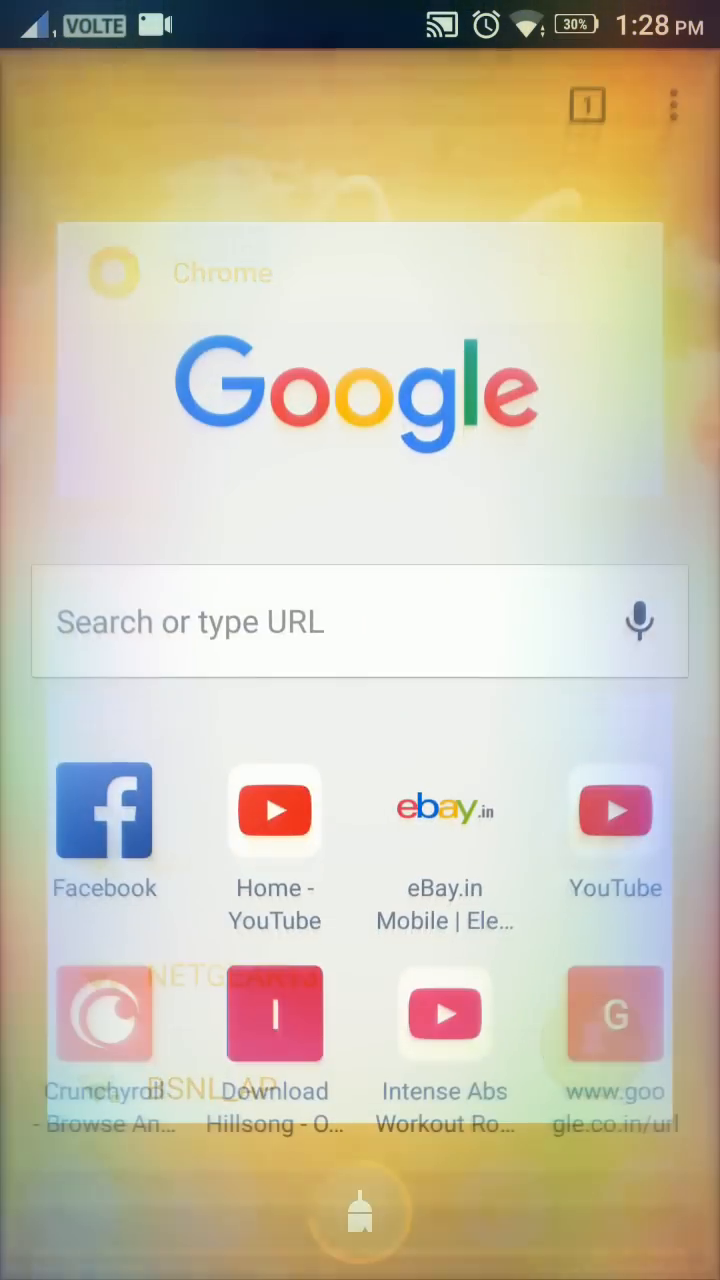
{"action": "type", "text": "wfi"}
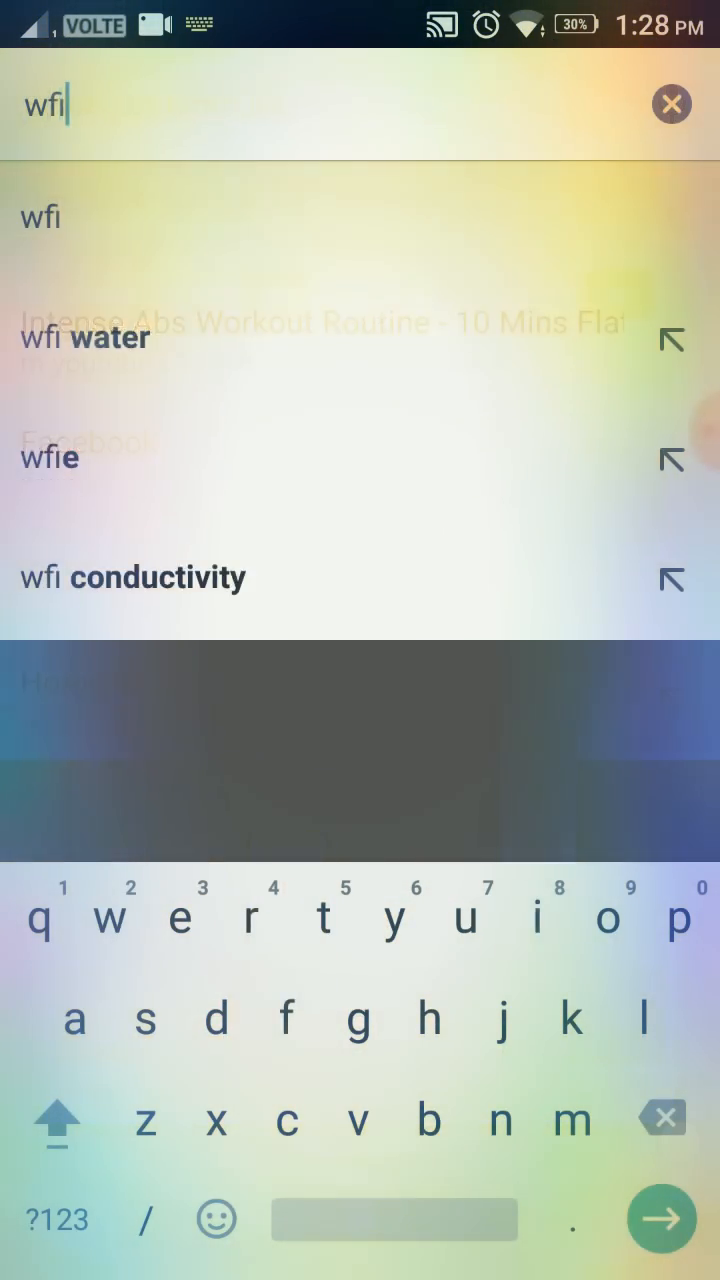
{"action": "key", "text": "Enter"}
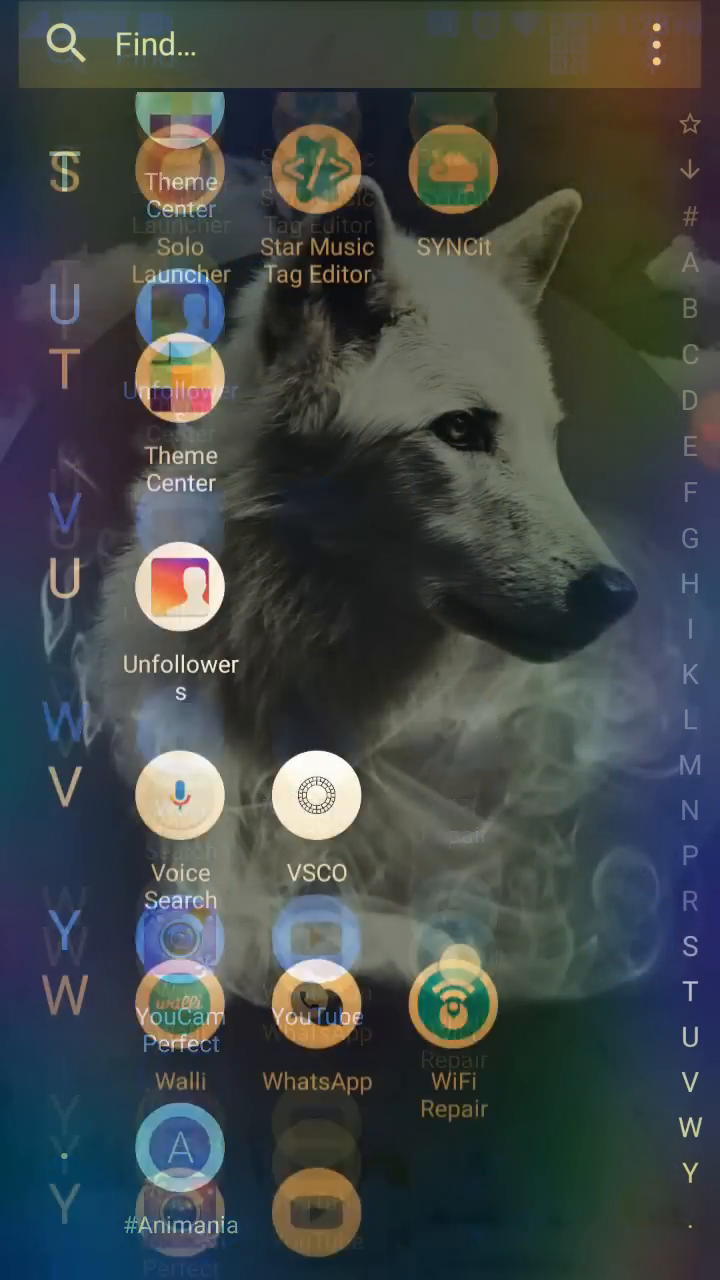
Scroll the app drawer to W and launch WiFi Repair.
{"action": "scroll", "scroll_direction": "up", "scroll_amount": 3}
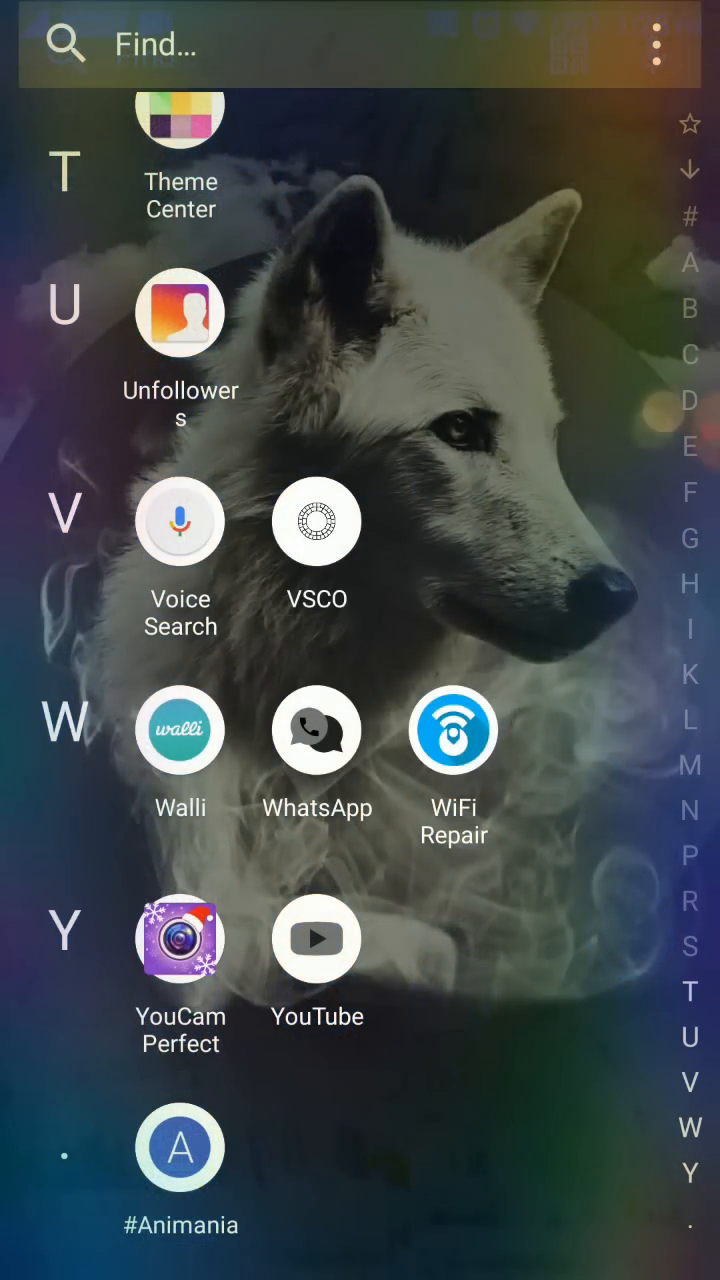
{"action": "left_click", "coordinate": [452, 728]}
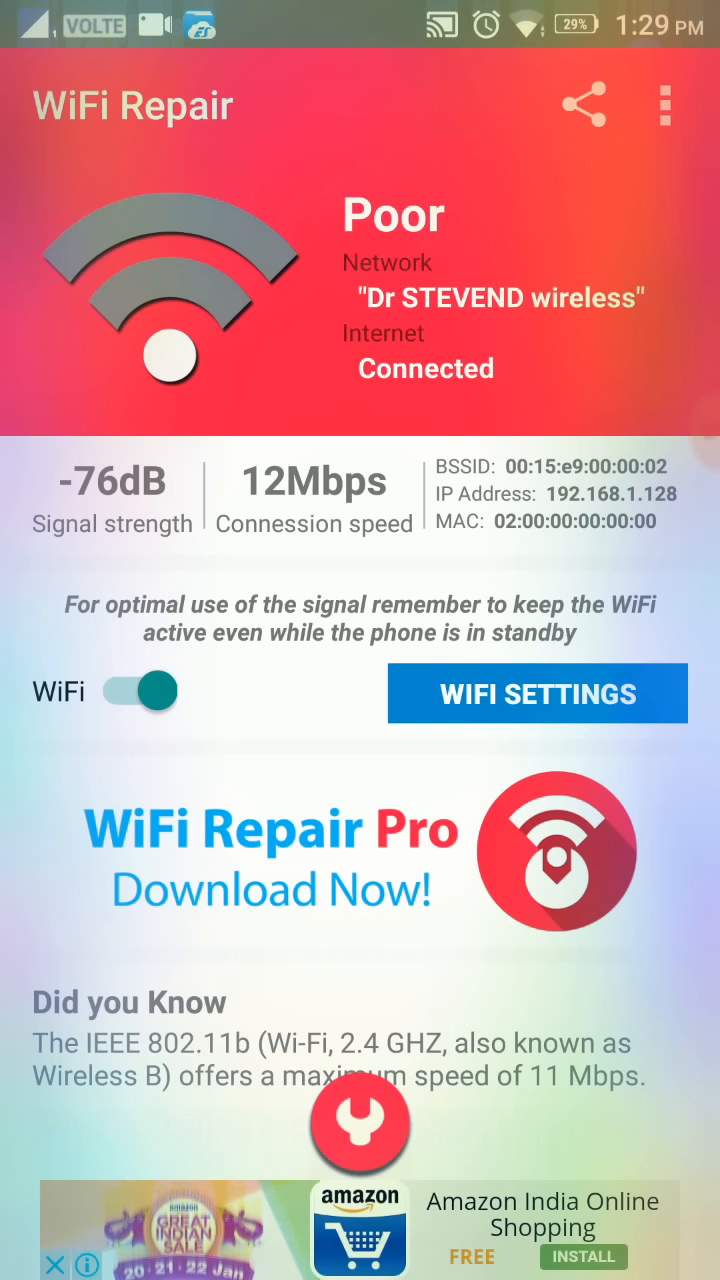
Confirm Dr STEVEND wireless is connected at 192.168.1.128 and return to the home screen.
{"action": "left_click", "coordinate": [138, 692]}
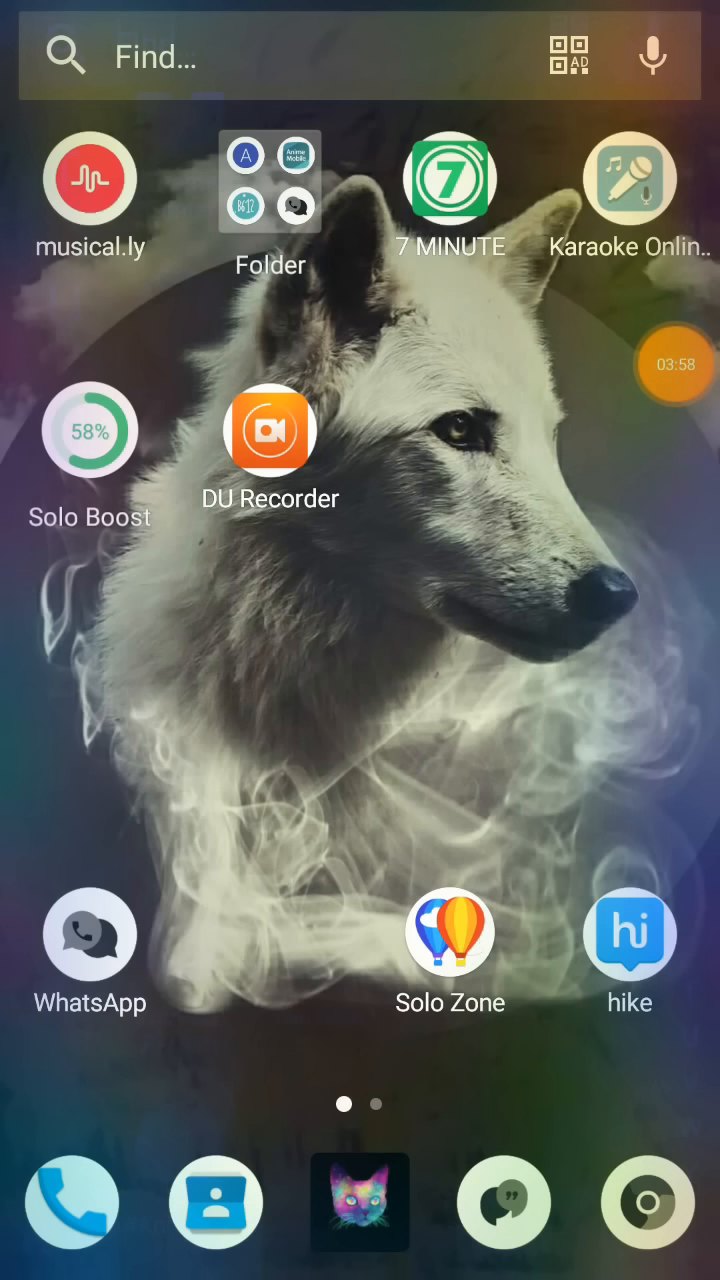
{"action": "left_click", "coordinate": [674, 364]}
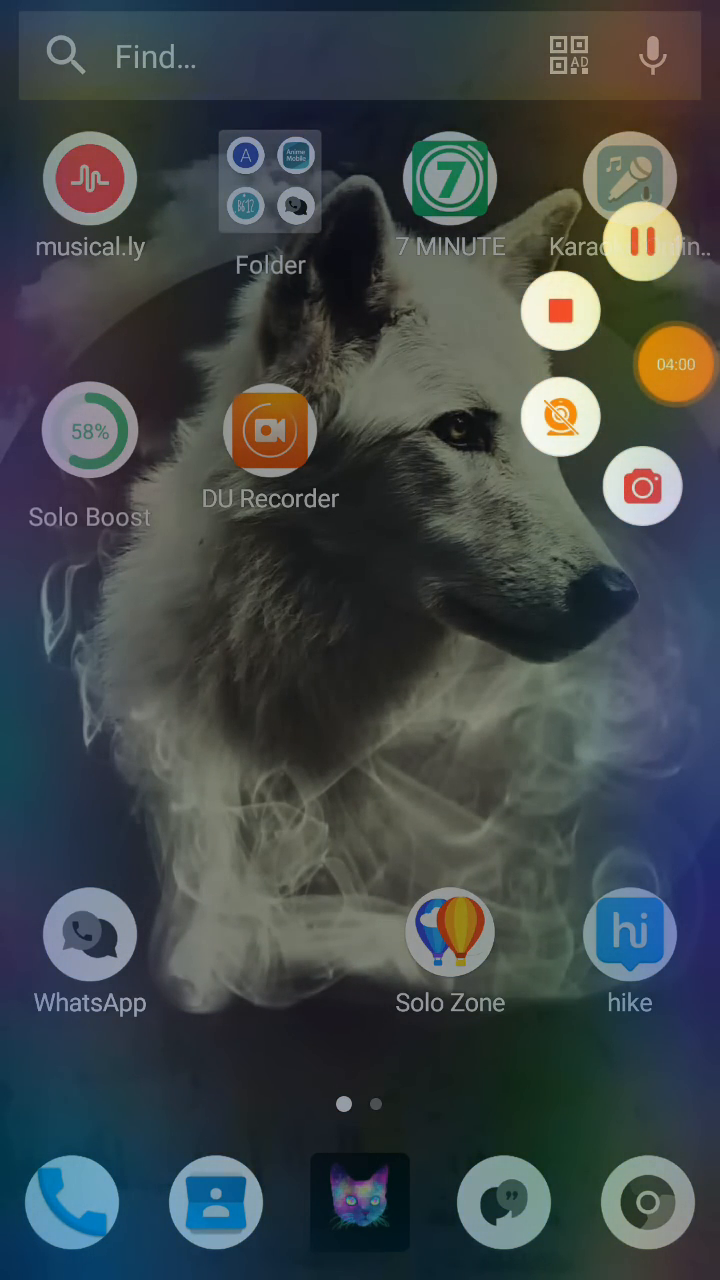